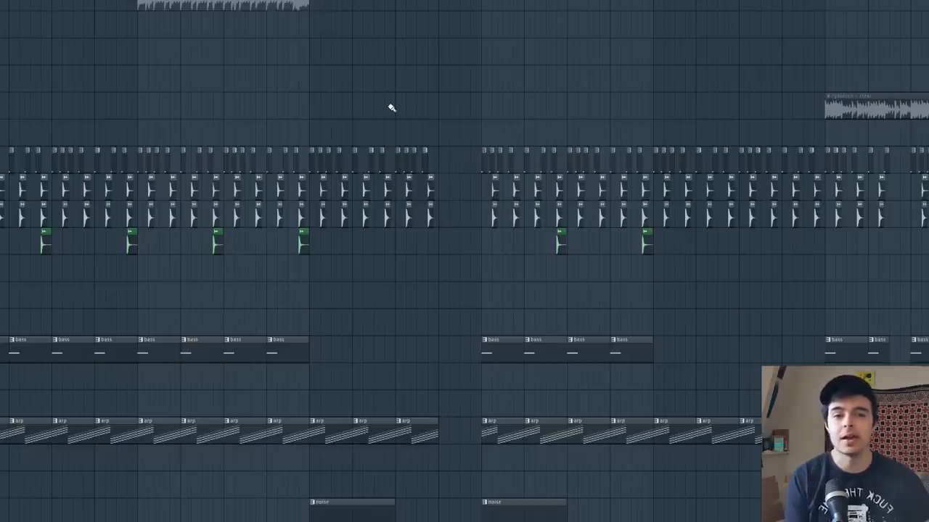
mouse_move(385, 113)
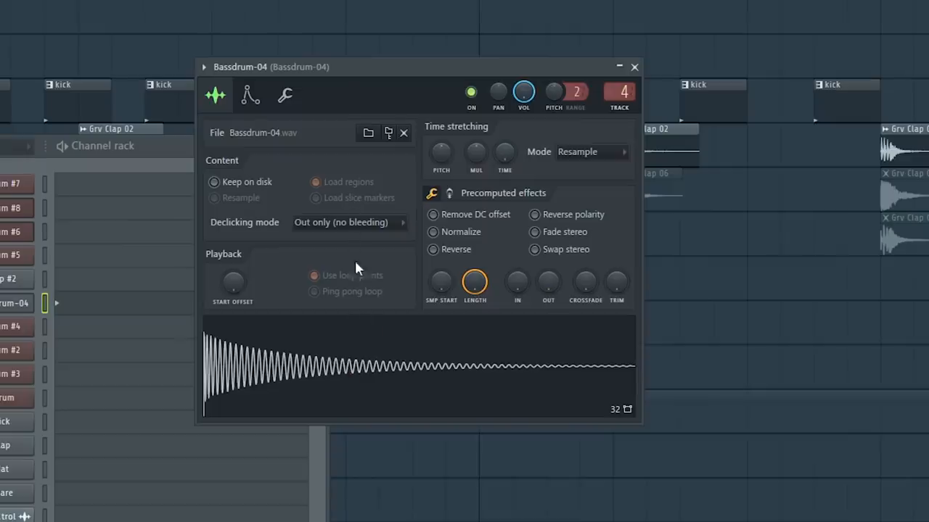
mouse_move(371, 380)
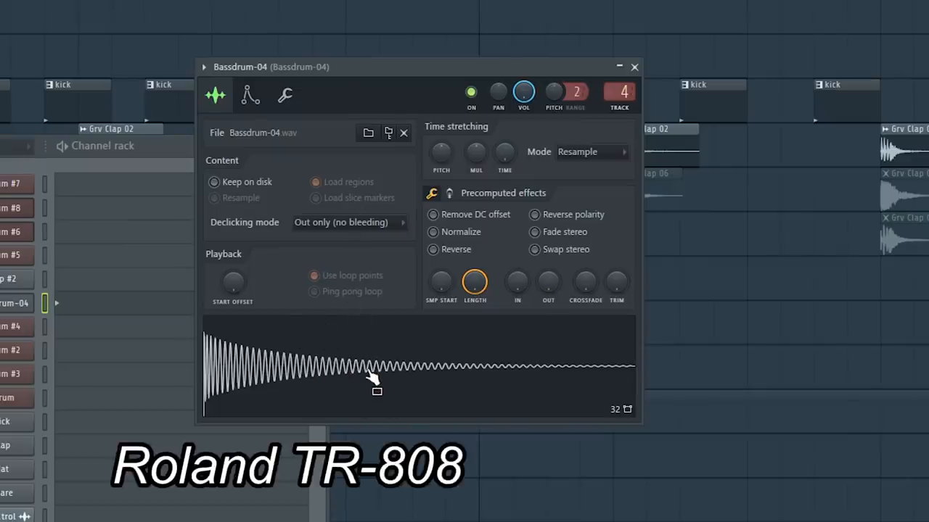
Step: Review the Bassdrum-04 kick's volume and pitch envelopes, then return to its sample page
click(250, 95)
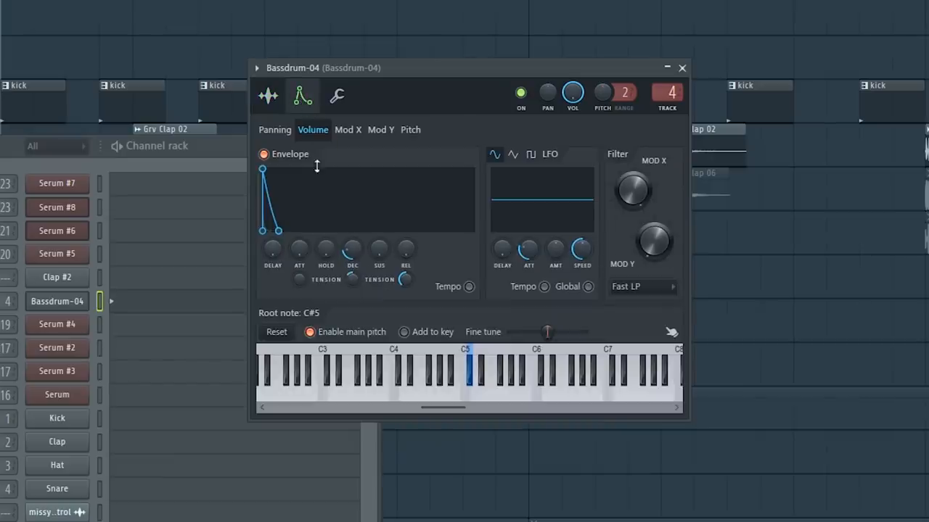
click(465, 384)
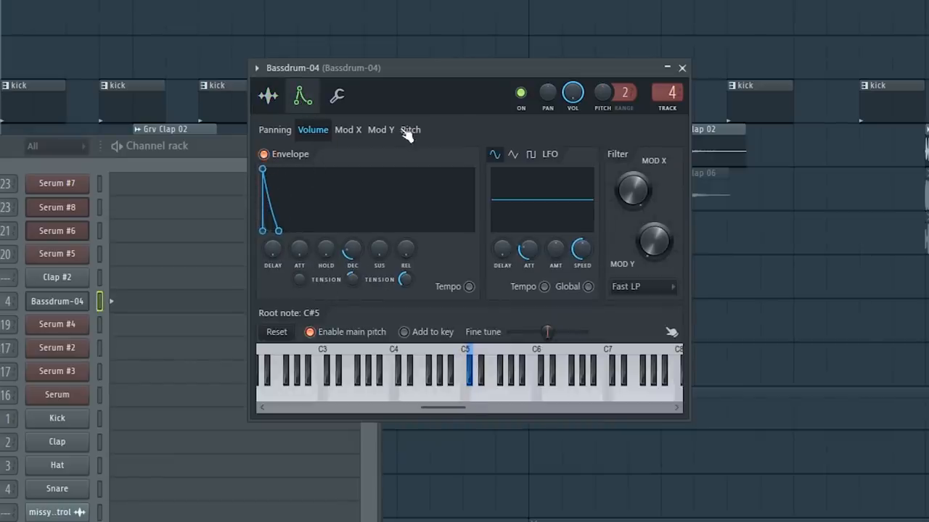
click(409, 129)
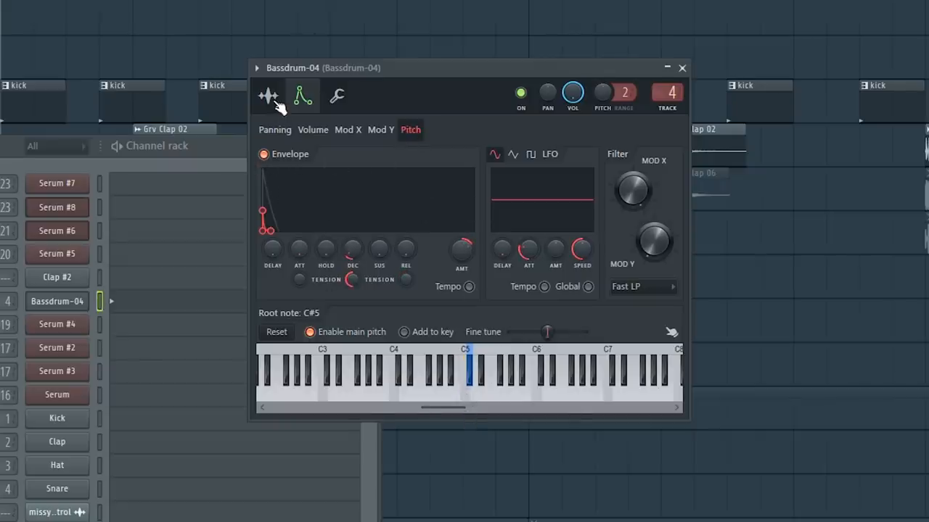
click(270, 96)
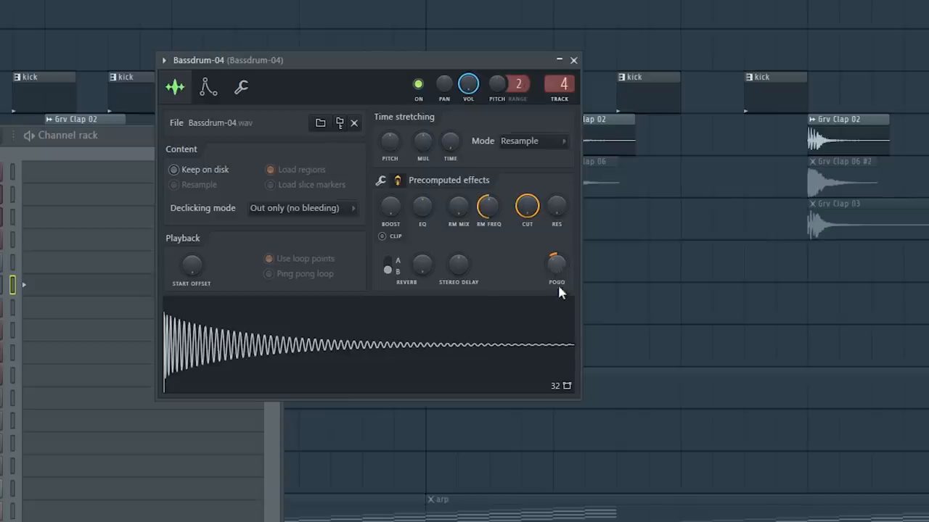
mouse_move(421, 341)
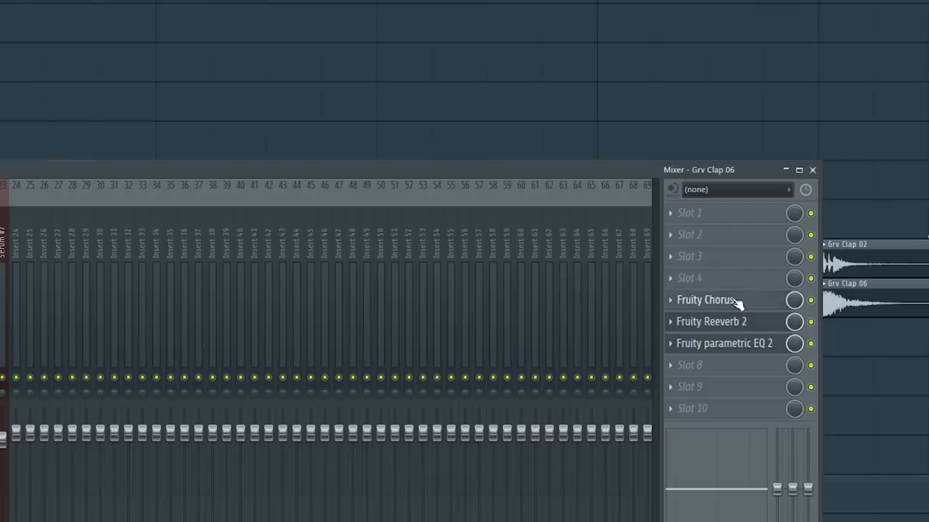
Step: Inspect the Fruity Chorus on the Grv Clap 06 insert and bring up the Serum synth
click(705, 298)
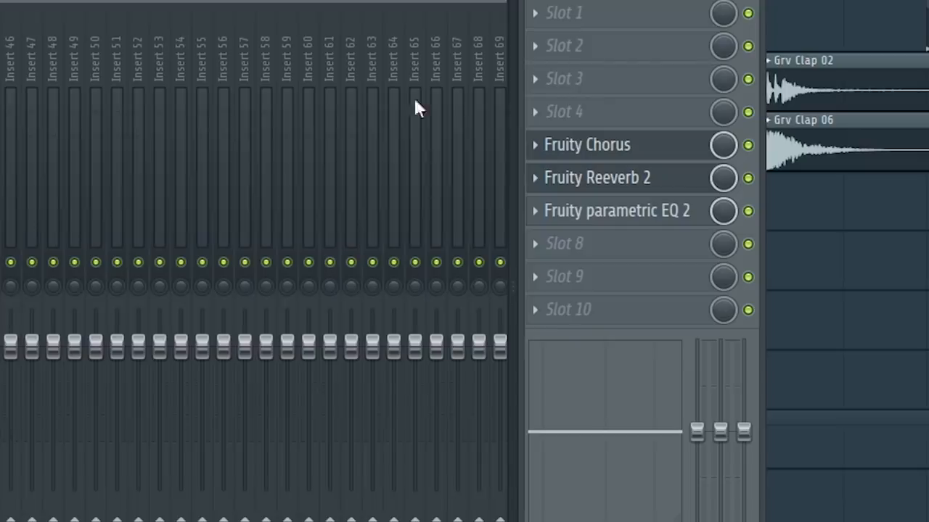
click(747, 210)
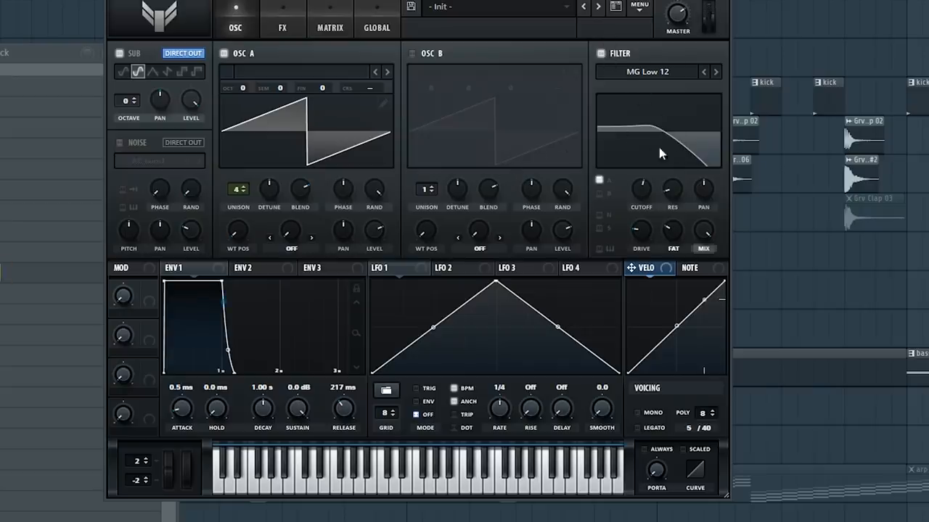
Step: Check ENV 1 release on the Serum bass patch, then bring up iZotope Vinyl from its mixer chain
click(175, 267)
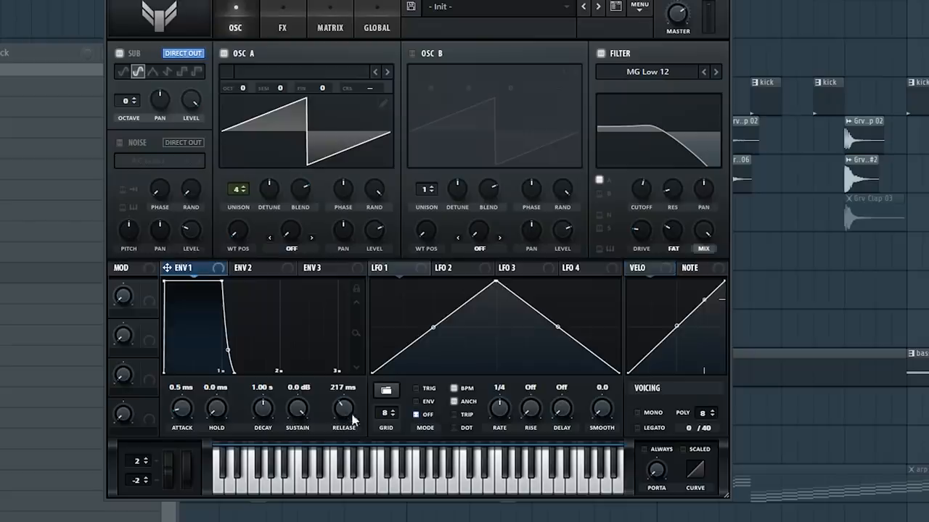
click(281, 17)
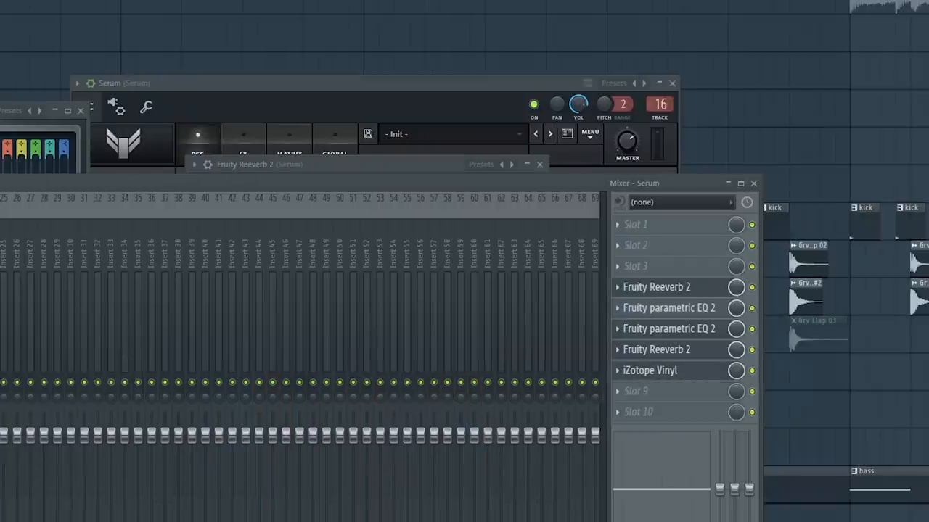
click(650, 370)
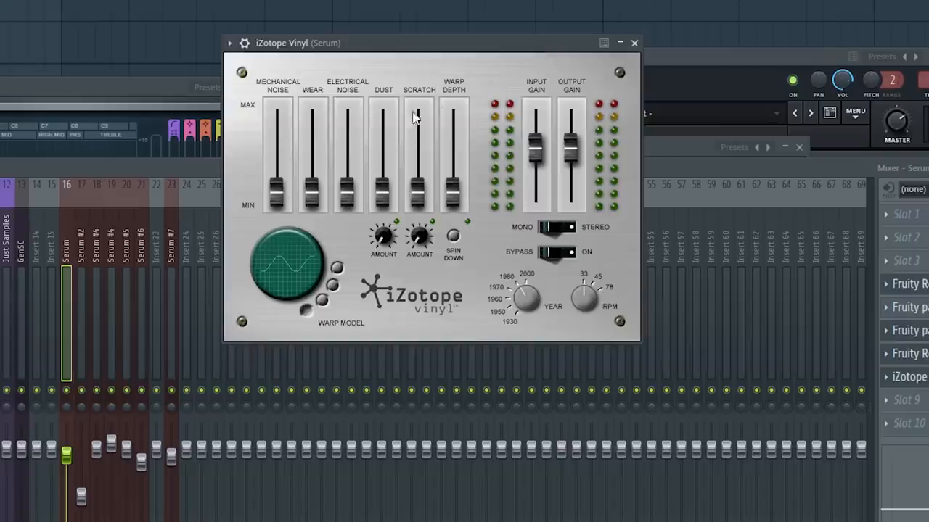
Step: Adjust the iZotope Vinyl Scratch fader and Year knob on the bass, then close the plugin
drag(276, 192, 276, 113)
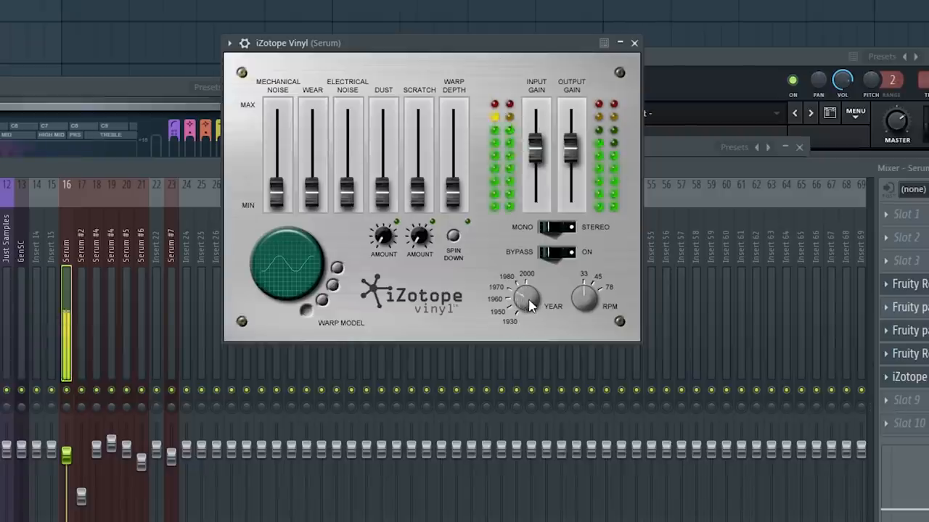
drag(526, 297, 526, 283)
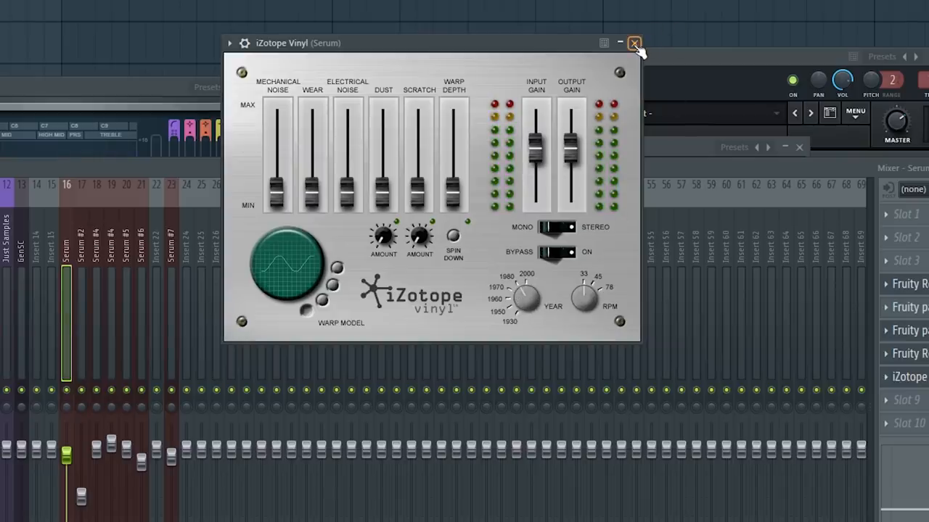
click(632, 44)
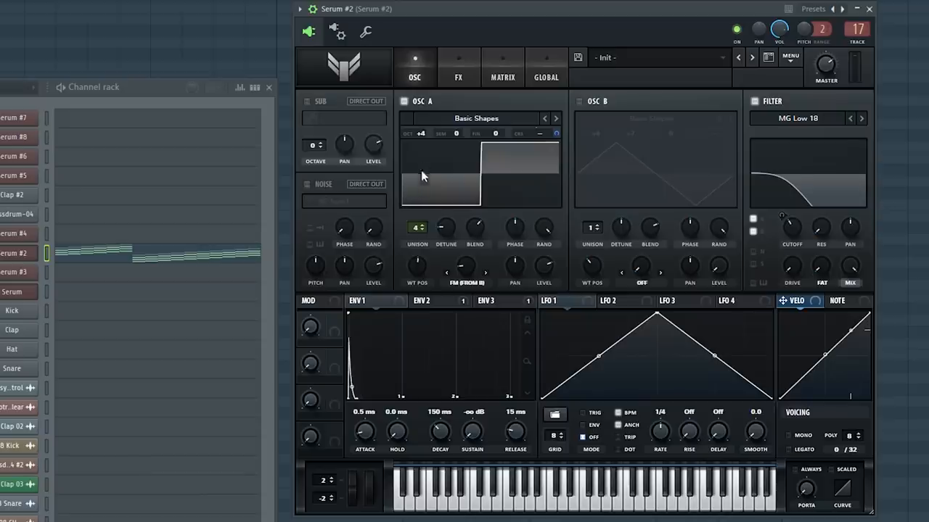
mouse_move(444, 202)
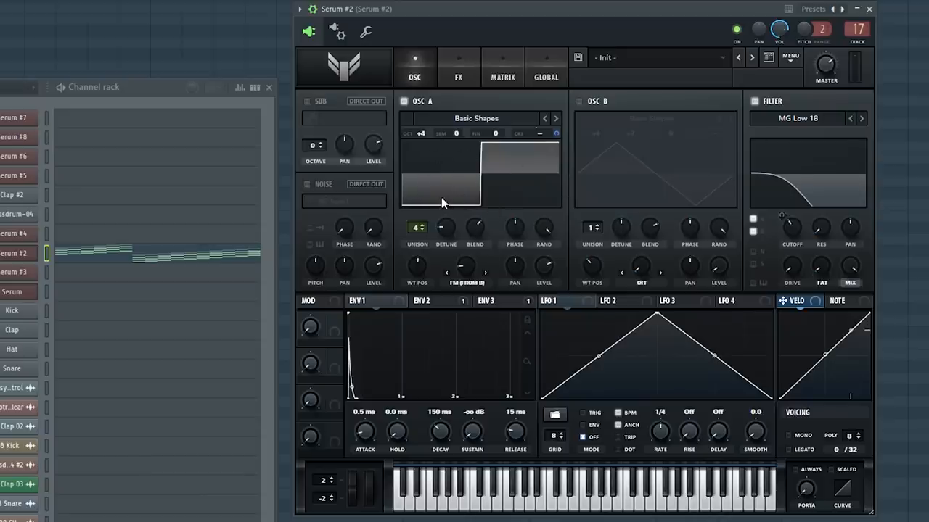
Step: Show the Serum #2 pattern's arpeggiated chord notes in the piano roll
click(357, 300)
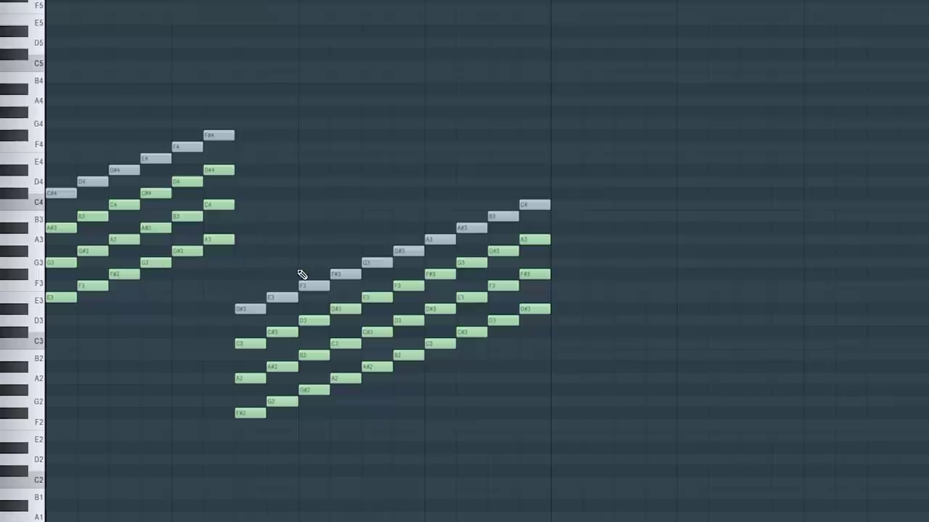
mouse_move(153, 263)
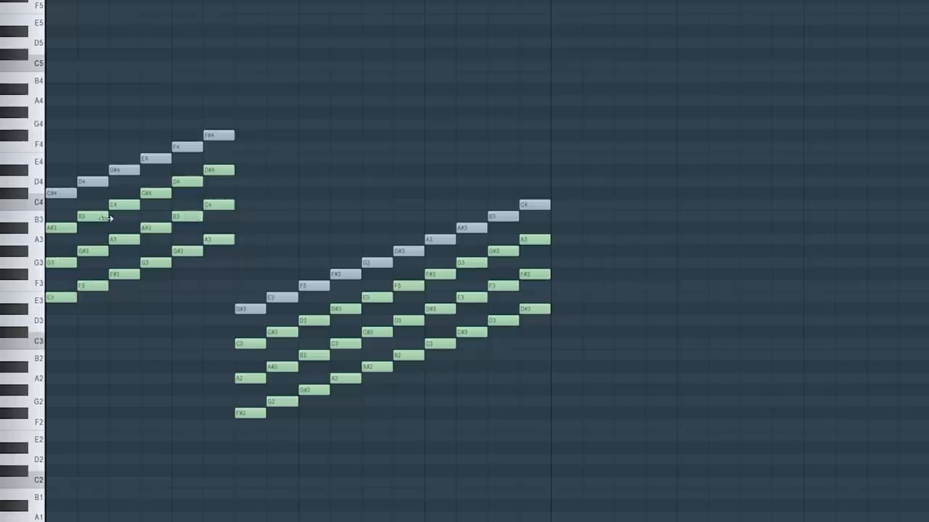
mouse_move(523, 261)
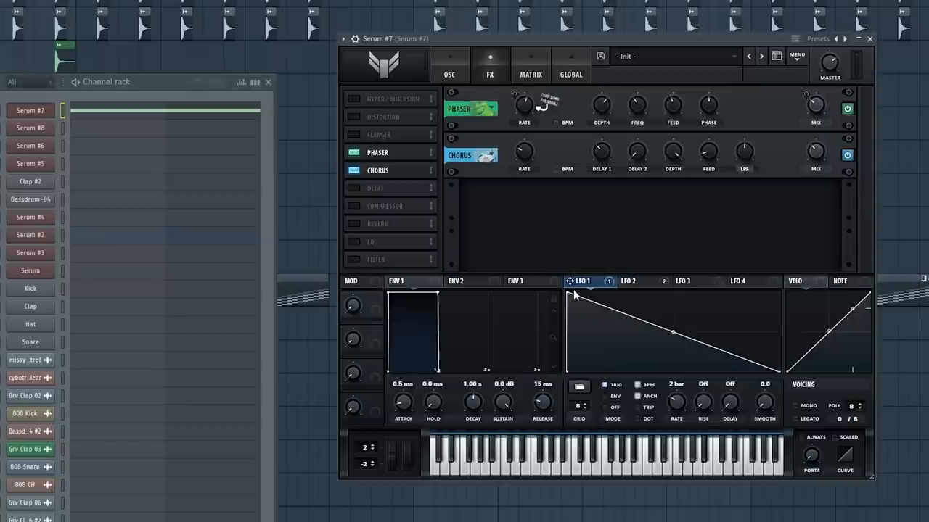
Step: View Serum #7's oscillator and Band 12 filter, then its Phaser/Chorus FX with LFO 2
click(449, 66)
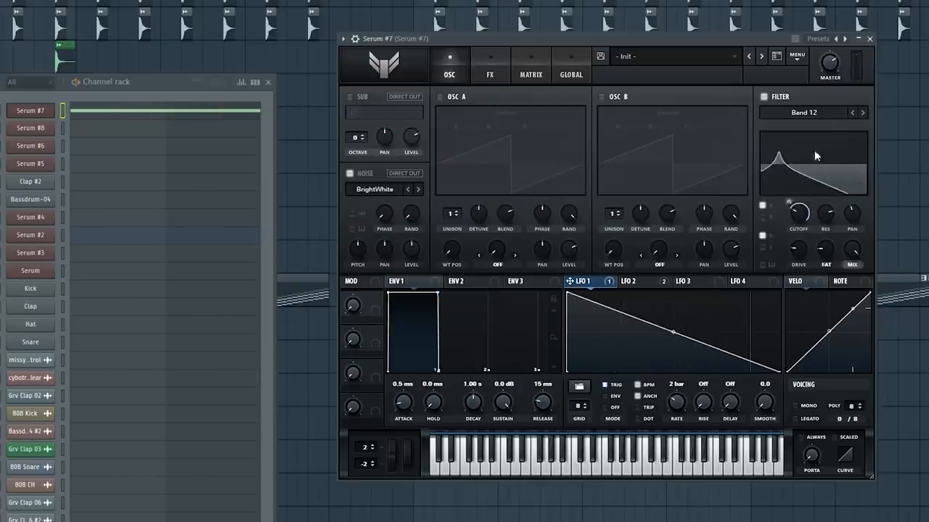
click(438, 102)
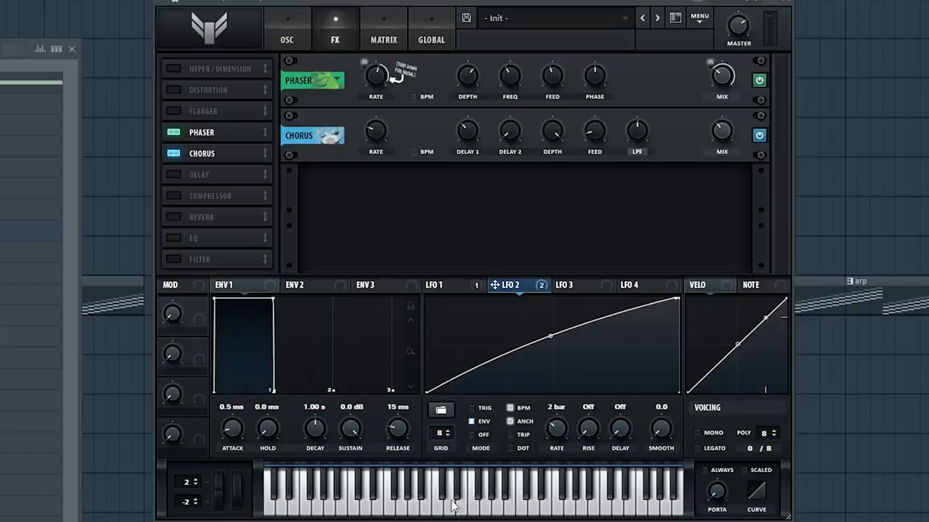
mouse_move(374, 129)
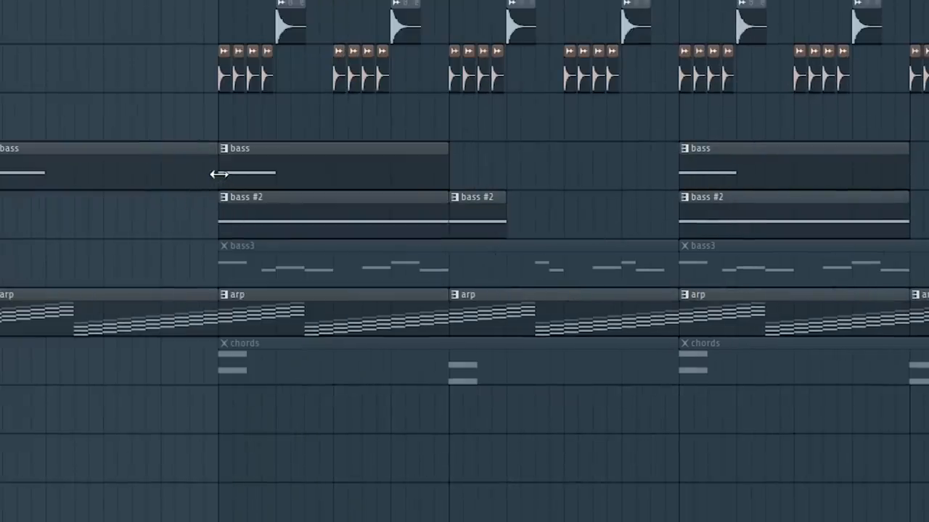
Step: Bring up Serum #6 for the bass layer, then the Serum #5 mixer insert with its effect chain
click(224, 245)
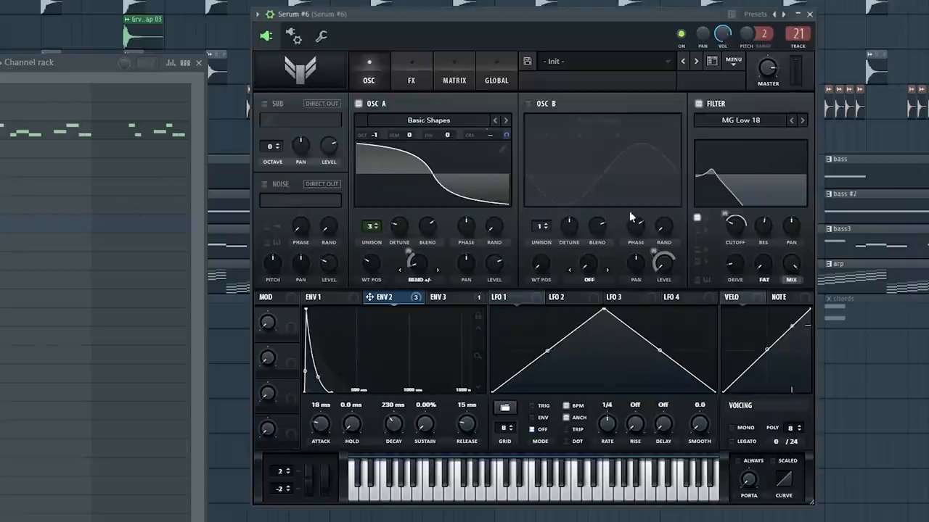
click(808, 14)
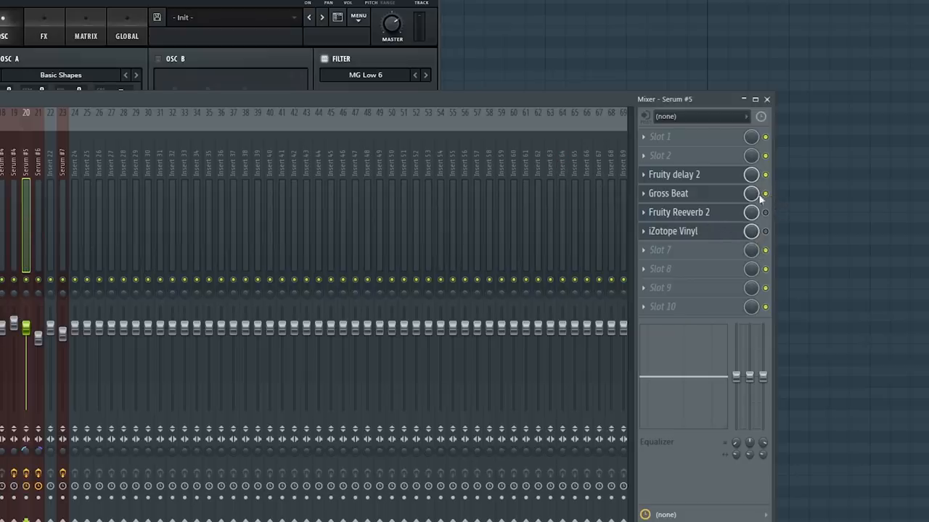
Step: Show Gross Beat on the Serum #5 track, then return to the full playlist arrangement
click(668, 193)
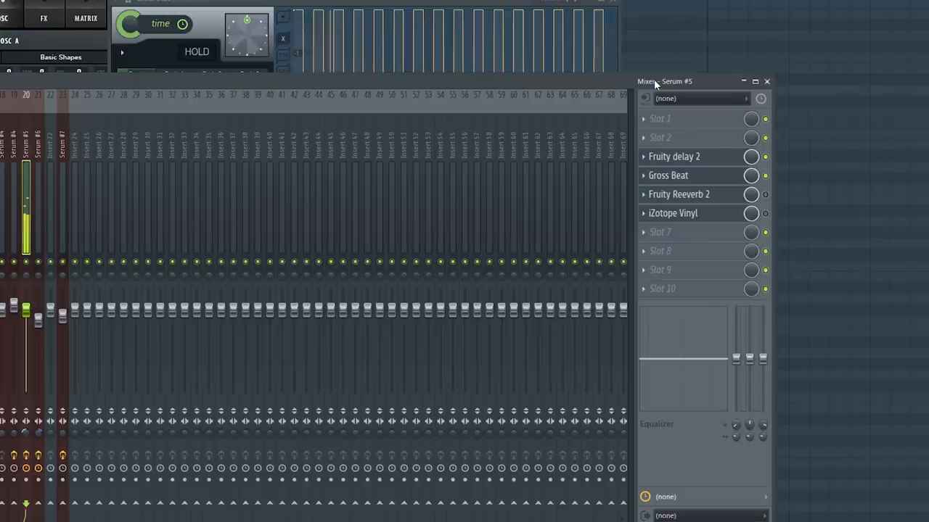
click(679, 195)
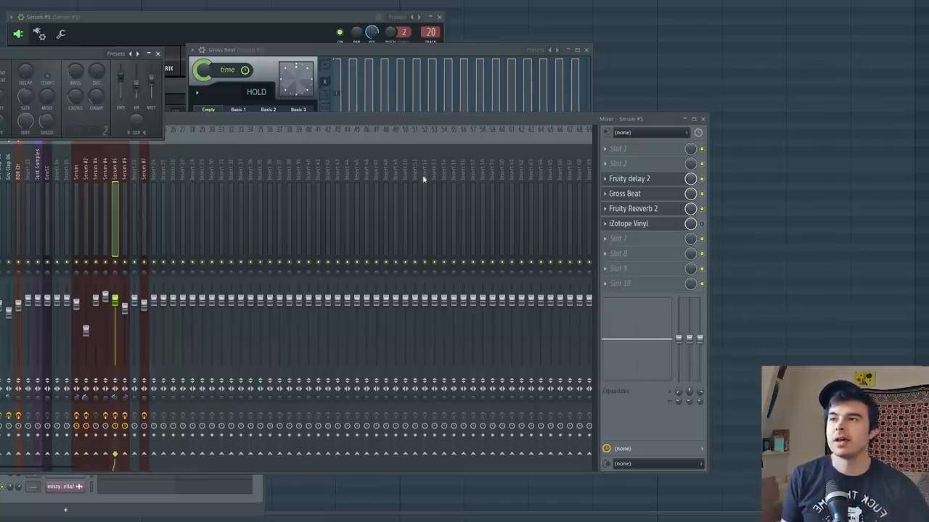
click(627, 224)
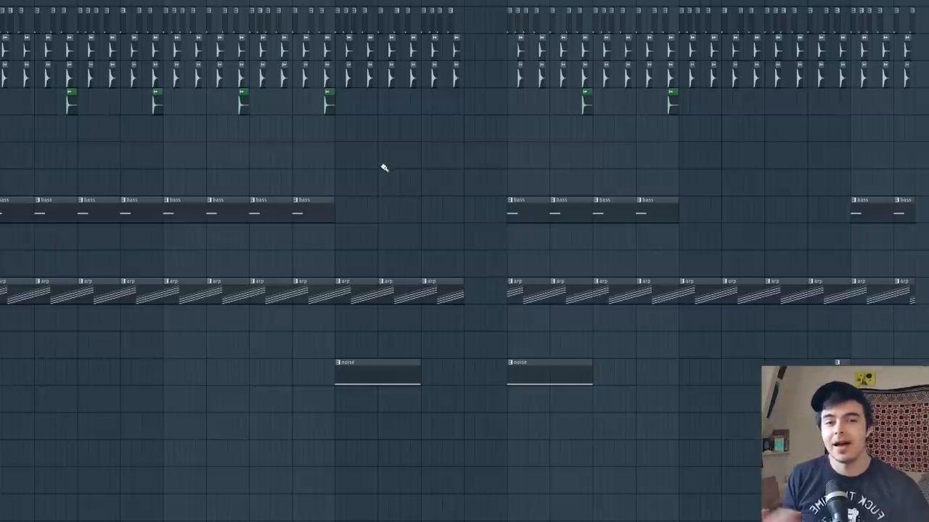
mouse_move(376, 175)
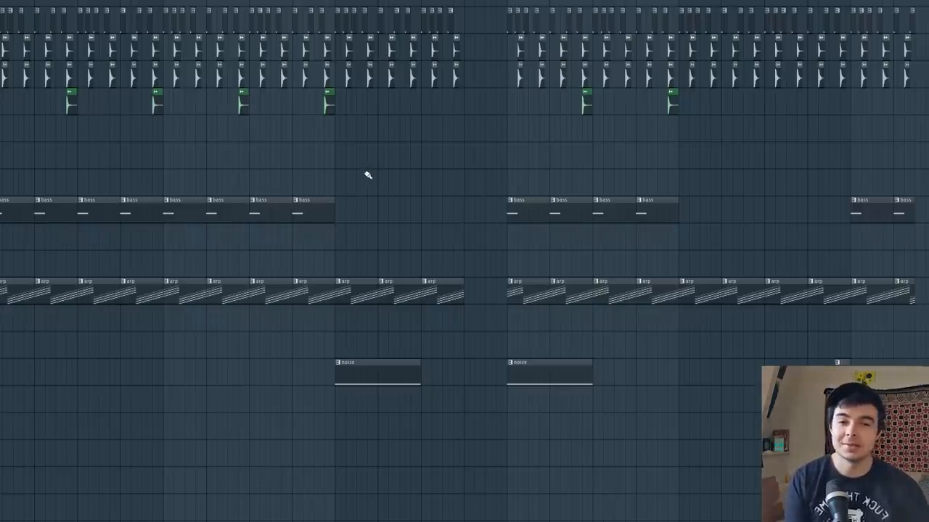
scroll(up, 3)
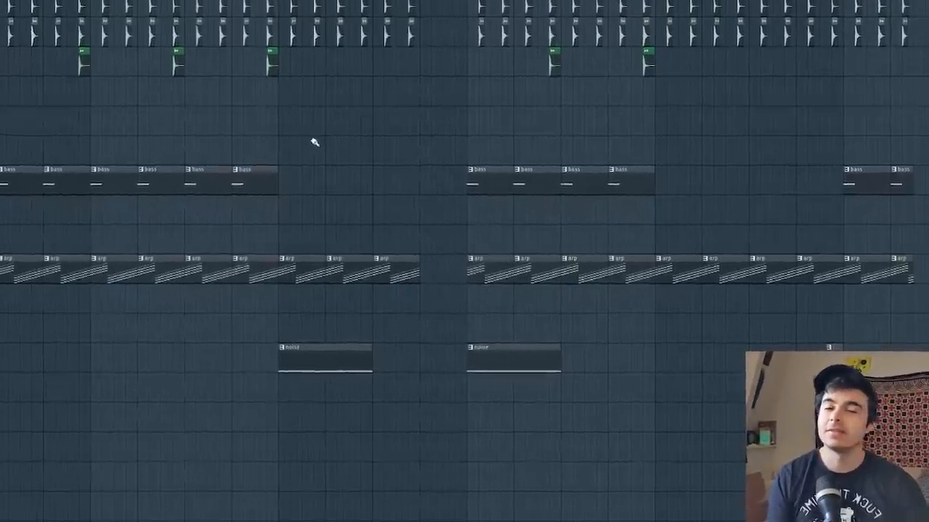
scroll(up, 3)
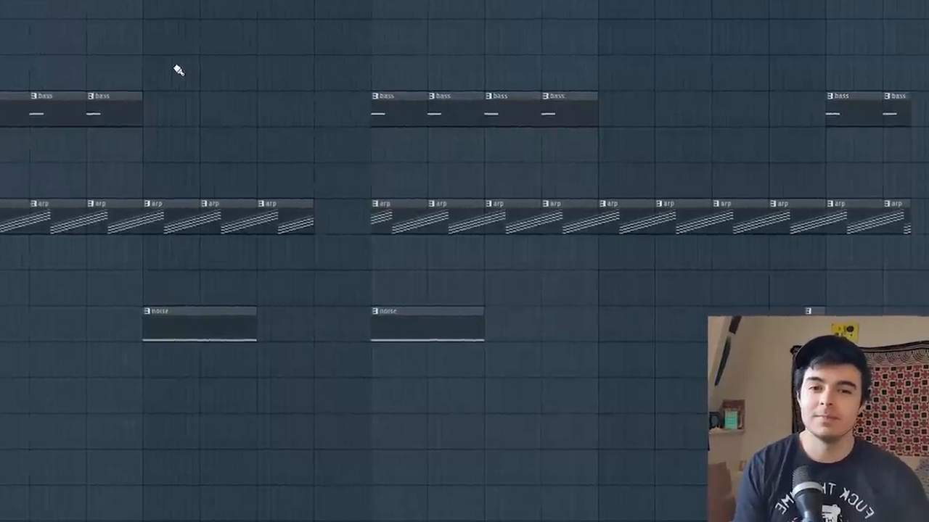